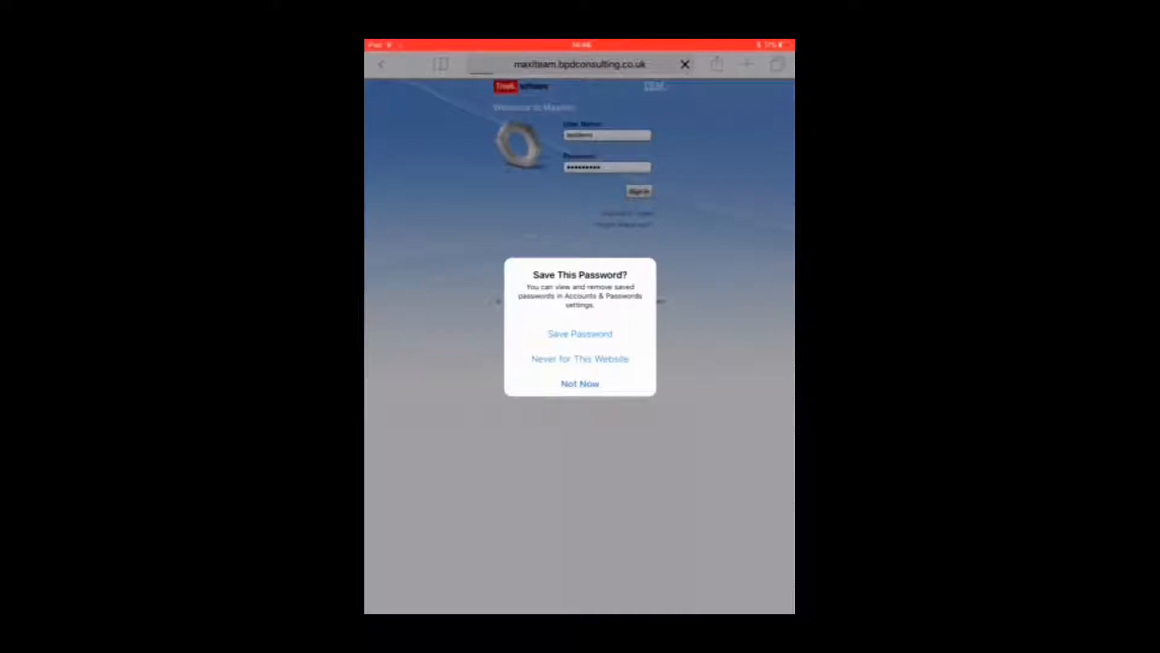
# Decline saving the Maximo sign-in password with Not Now
pyautogui.click(580, 384)
pyautogui.write('SR details')
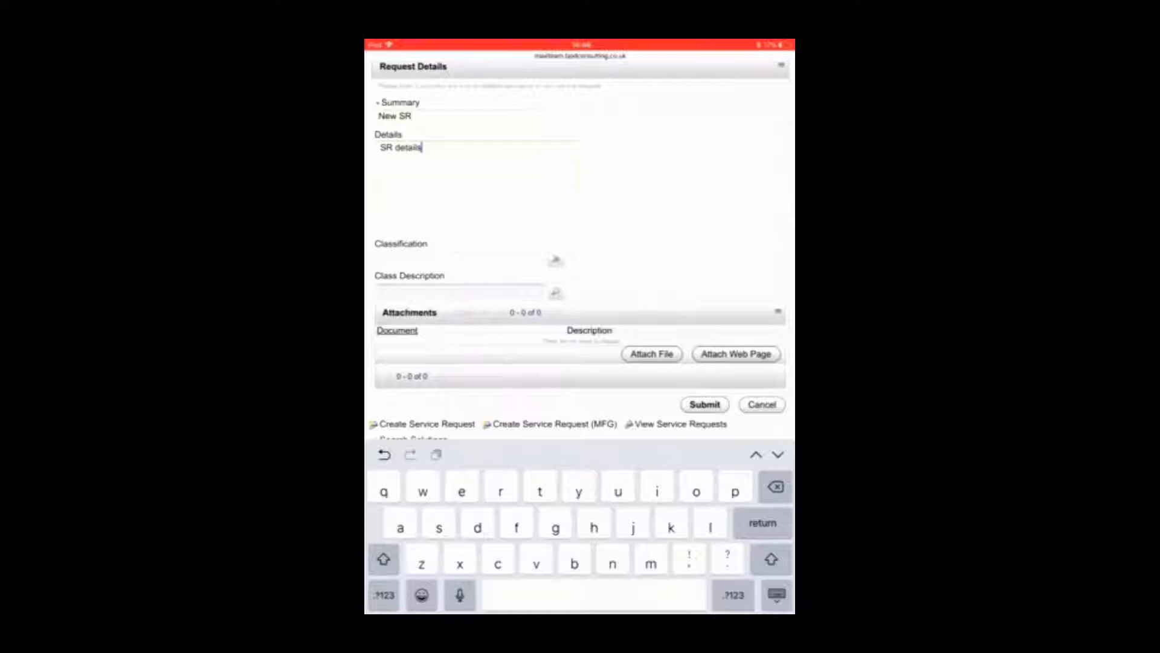
# Start a file attachment for the service request 'New SR' from the Attachments section
pyautogui.click(650, 353)
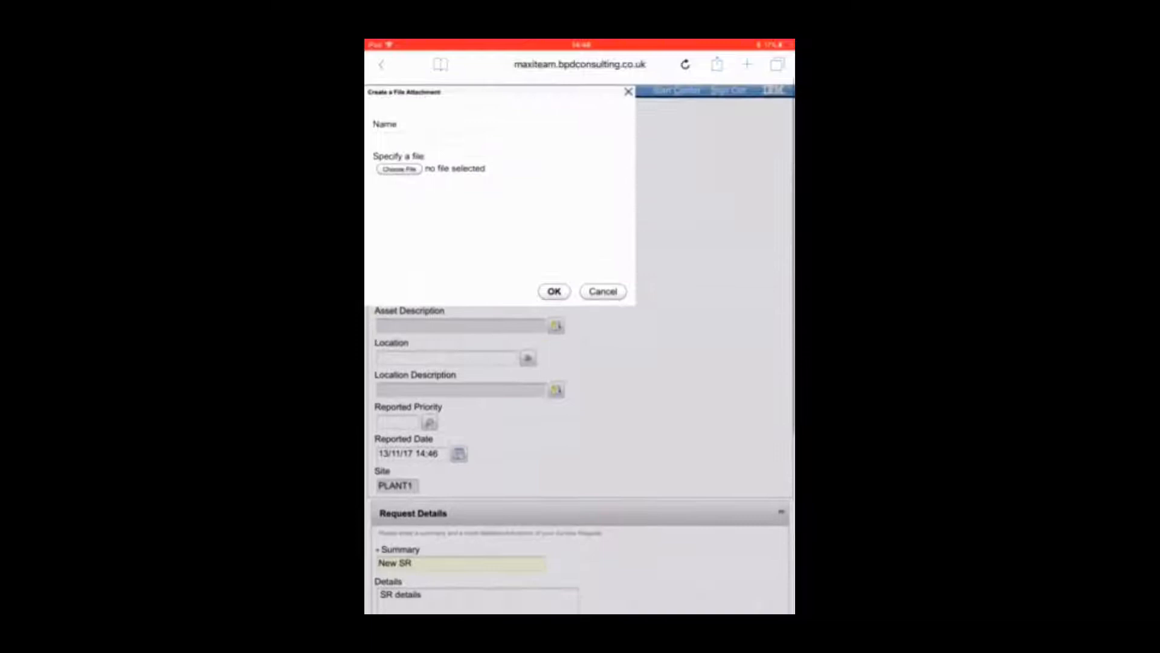
# Choose a photo as the file for the new attachment
pyautogui.click(522, 121)
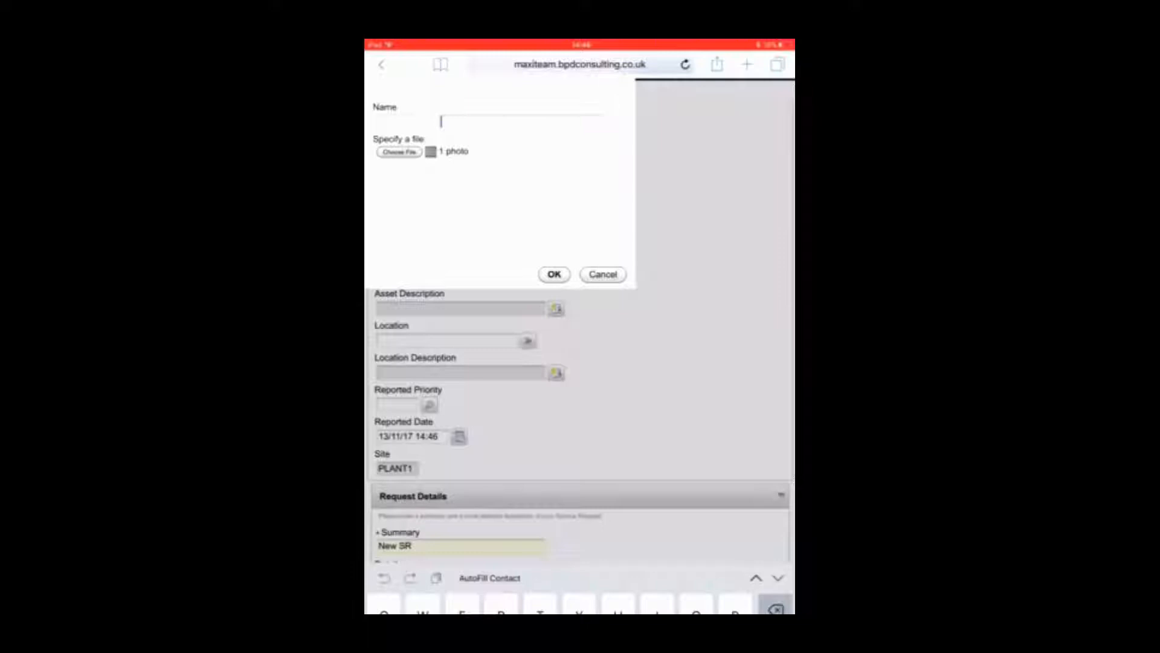
# Begin naming the photo attachment, entering 'Sr' in the Name field
pyautogui.write('Sr')
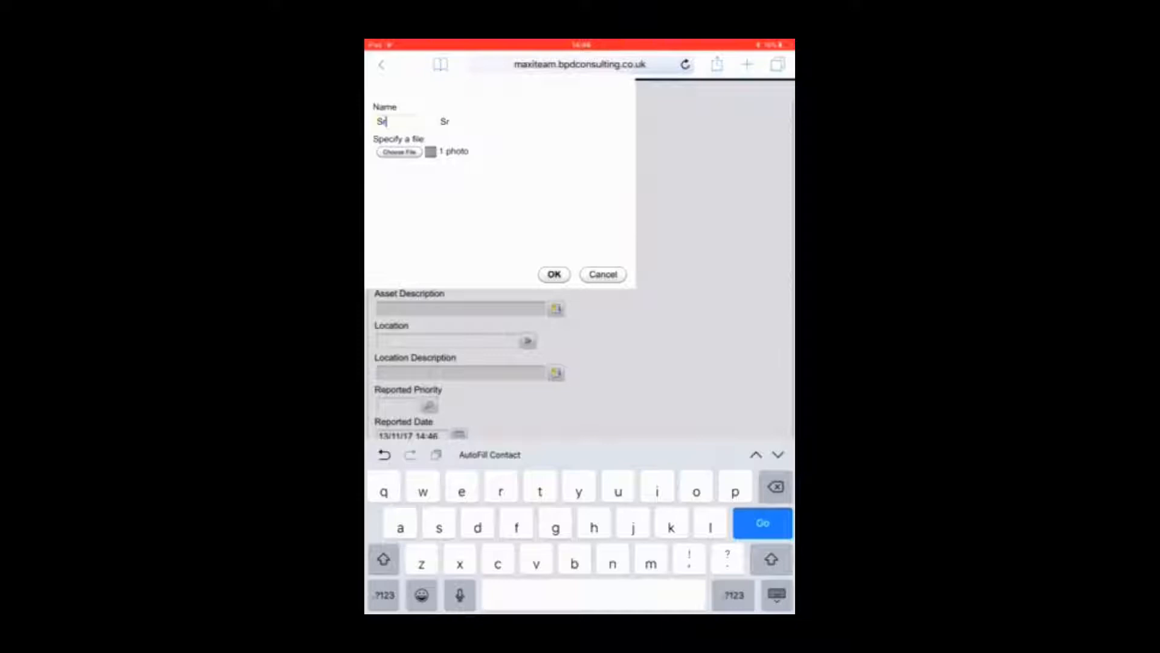